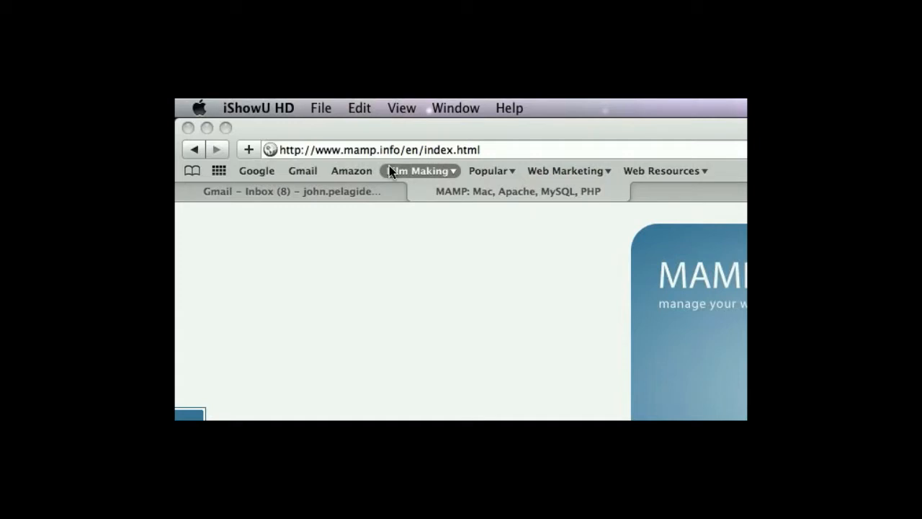
mouse_move(283, 157)
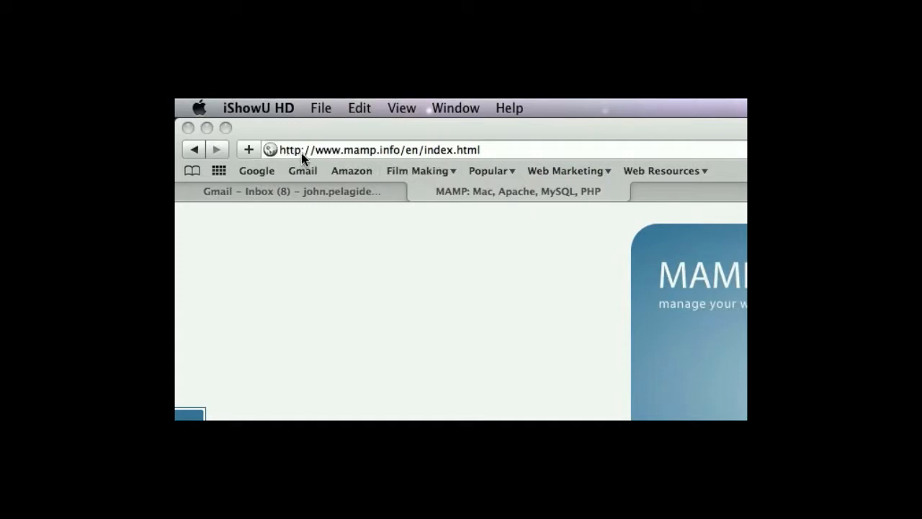
mouse_move(333, 160)
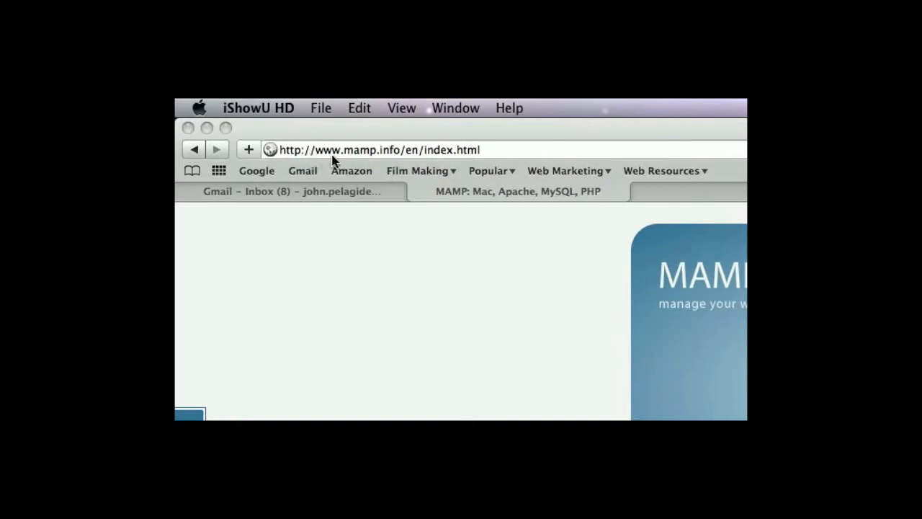
mouse_move(407, 157)
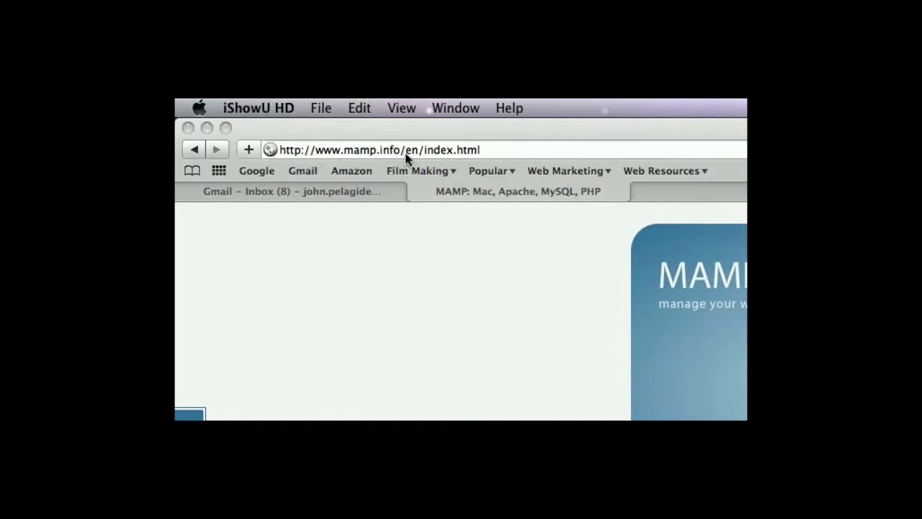
mouse_move(562, 286)
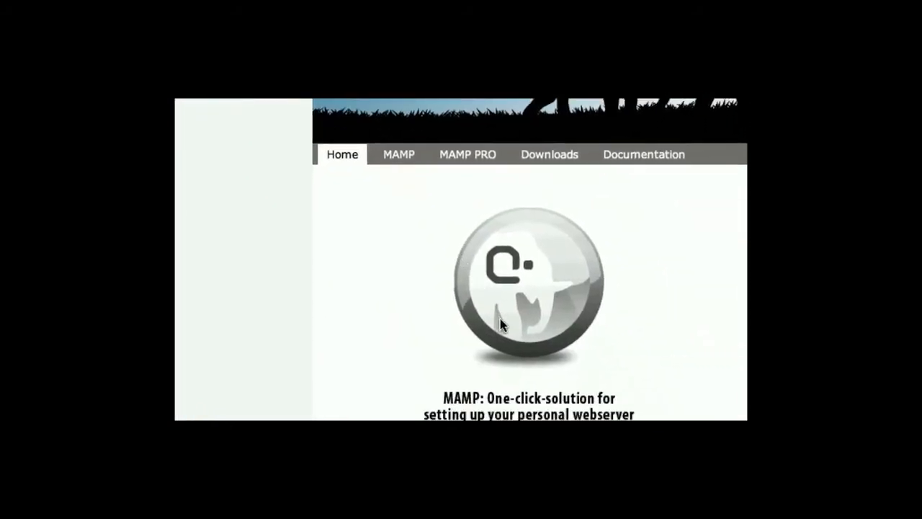
Step: Open a new Finder window on Applications, scrolled to the MAMP folder
scroll("down", 3)
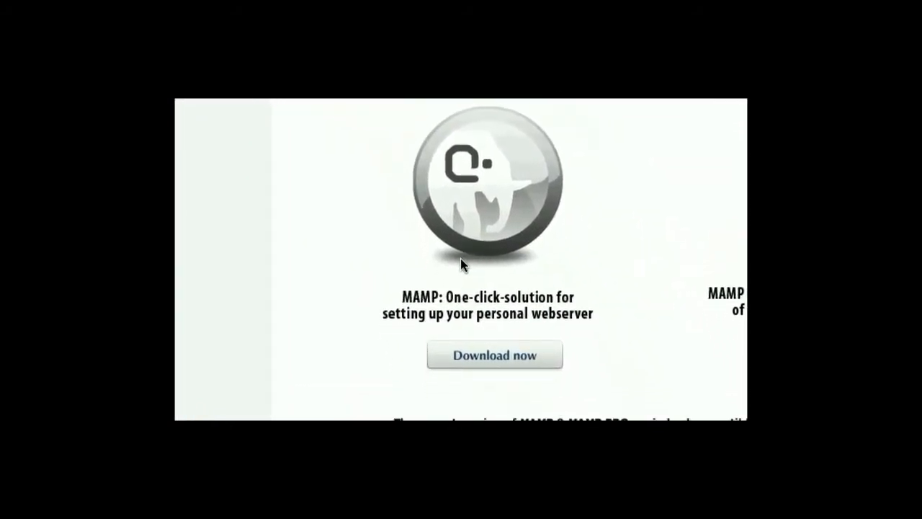
scroll("down", 3)
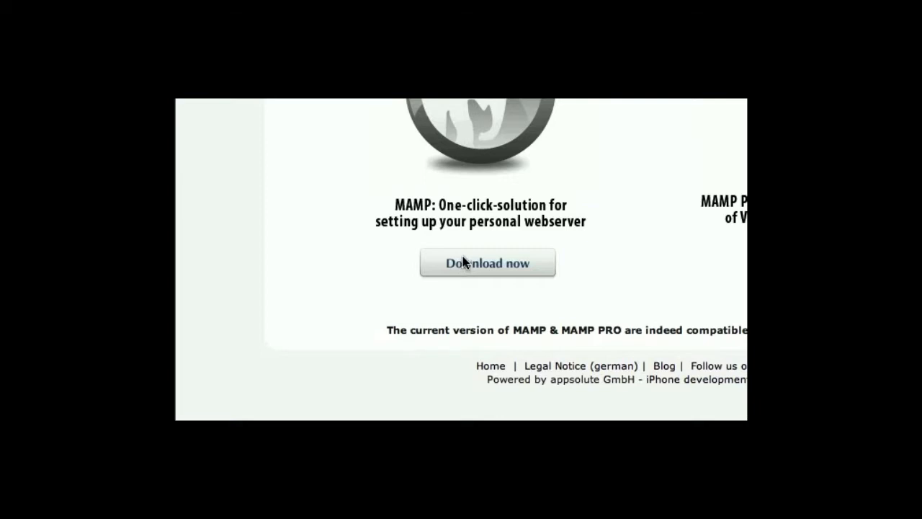
scroll("up", 3)
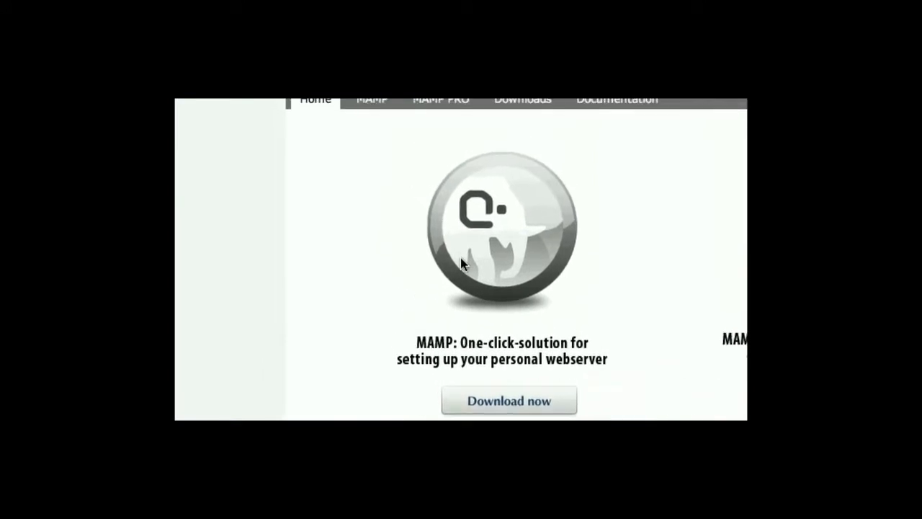
scroll("down", 3)
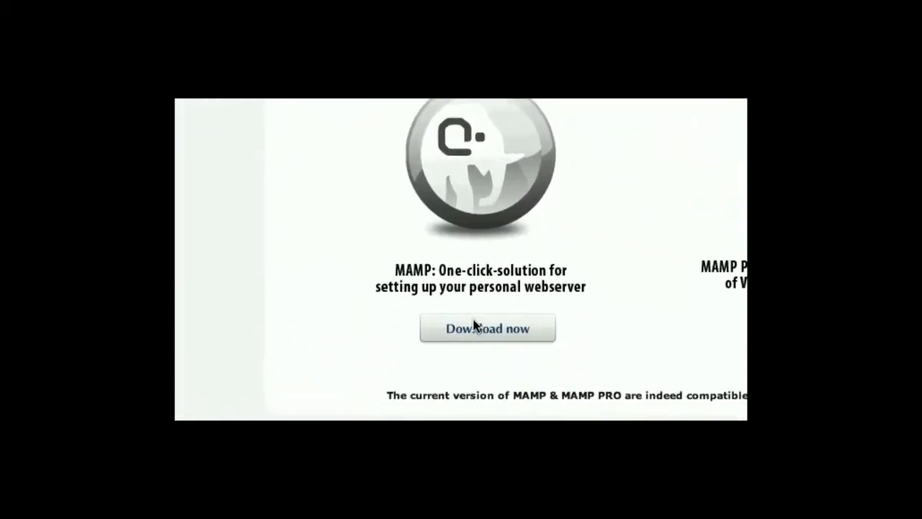
scroll("down", 3)
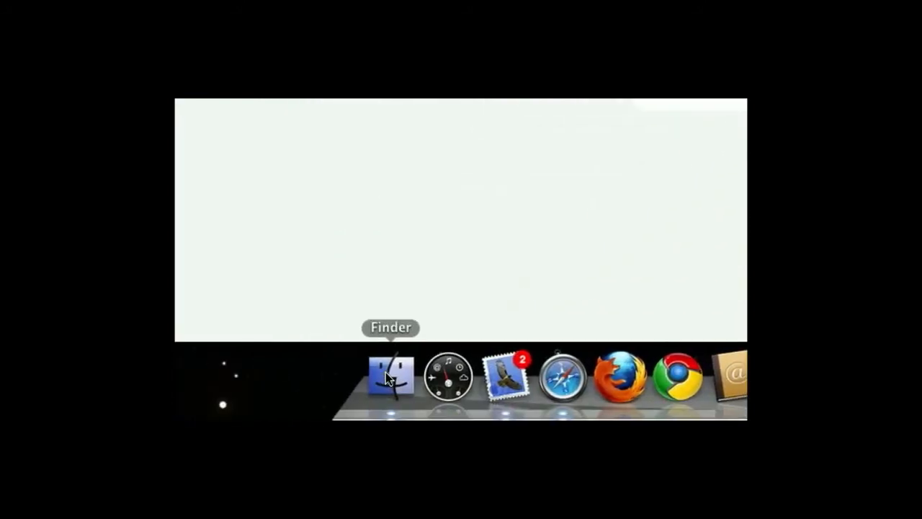
left_click(391, 374)
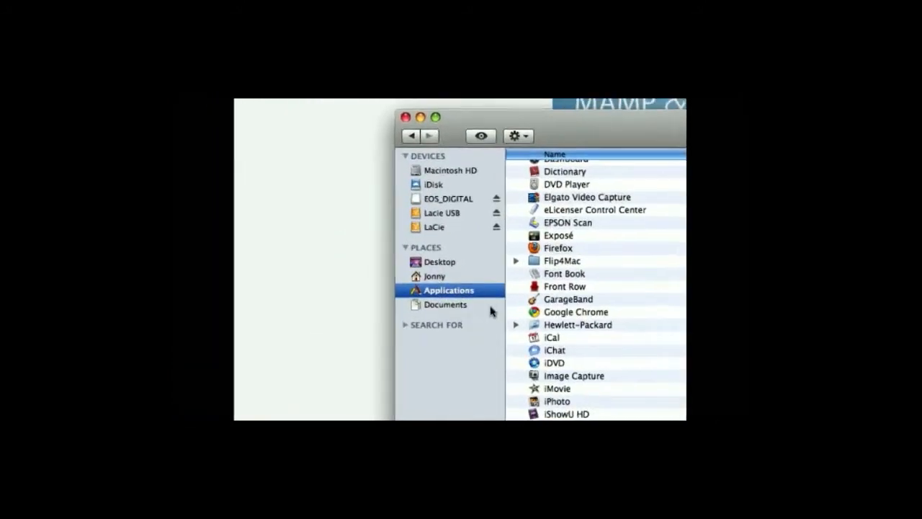
scroll("down", 3)
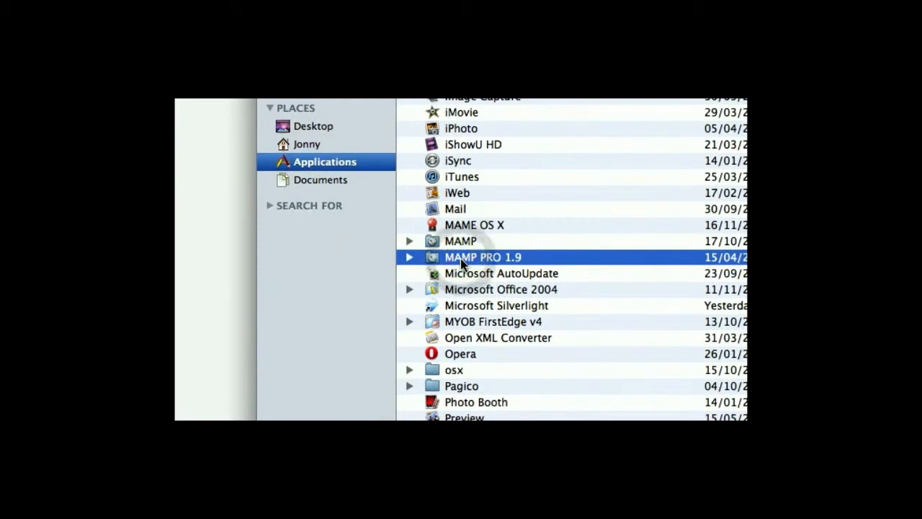
scroll("up", 3)
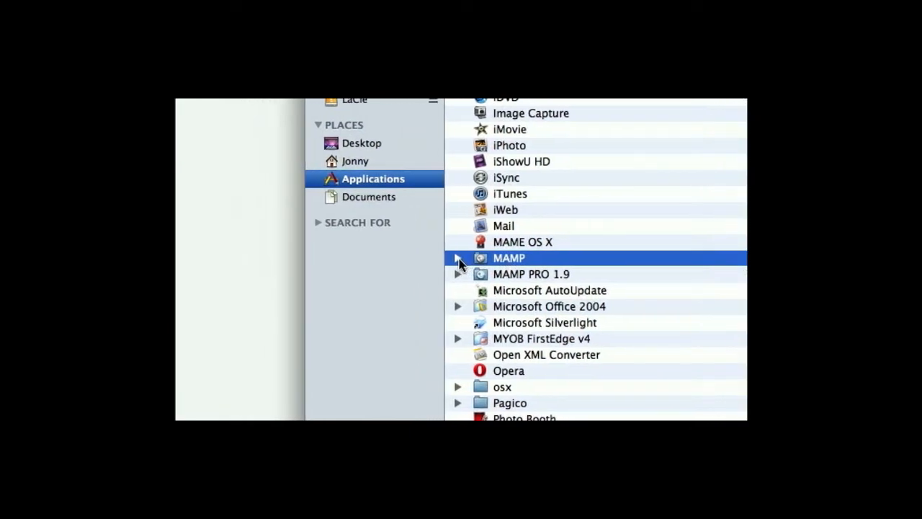
Step: Expand MAMP and its htdocs folder in Finder, then select phpTest
left_click(457, 258)
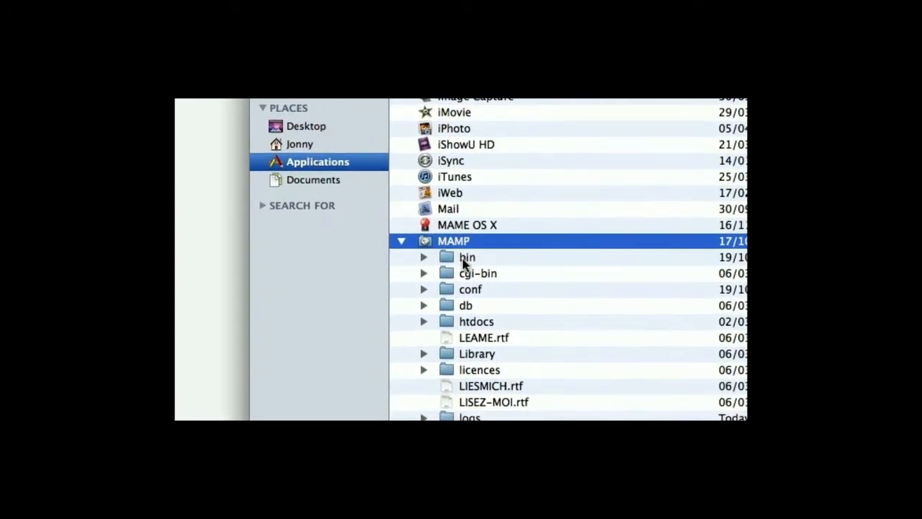
scroll("down", 3)
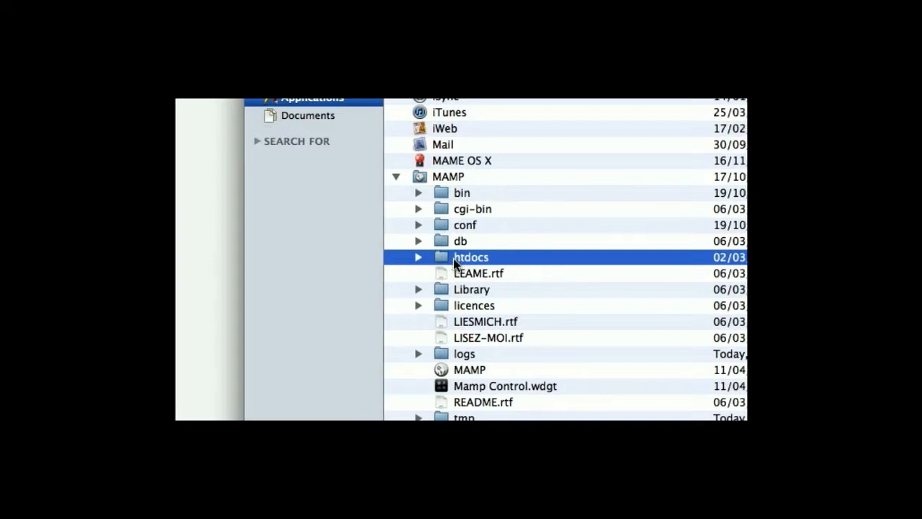
left_click(418, 257)
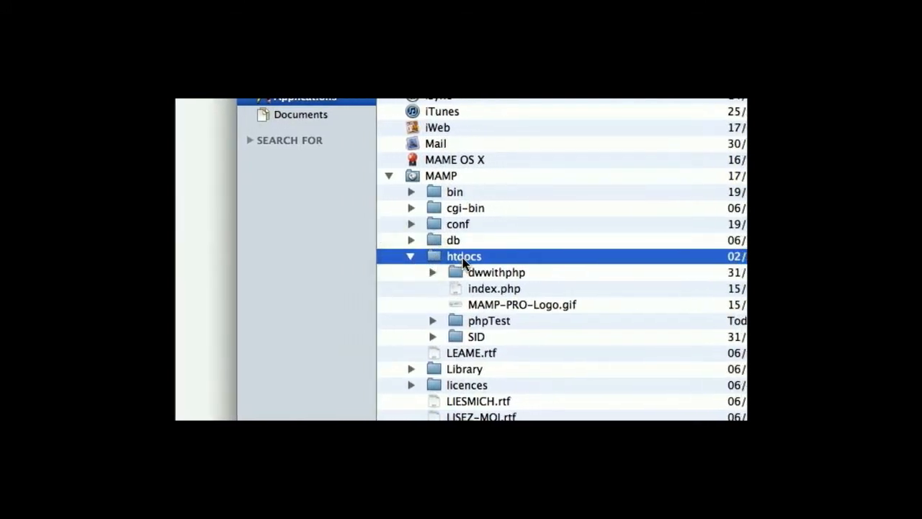
scroll("down", 3)
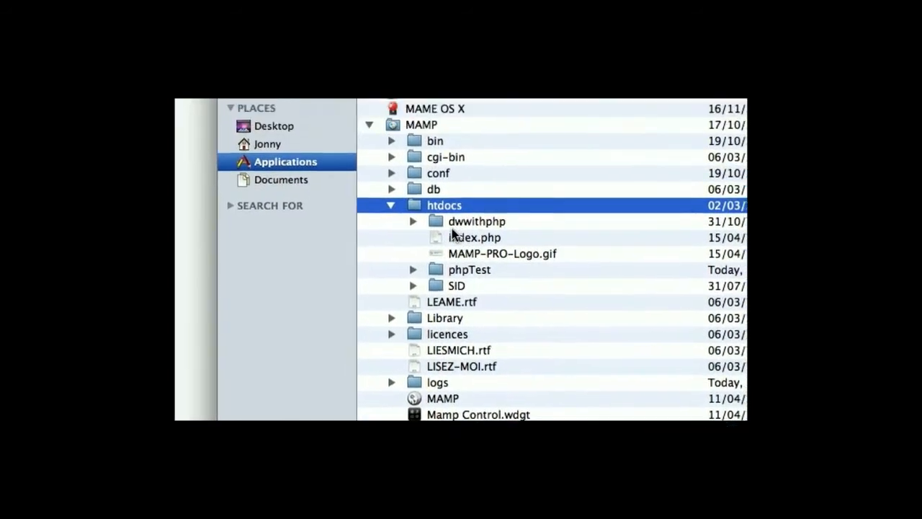
left_click(476, 221)
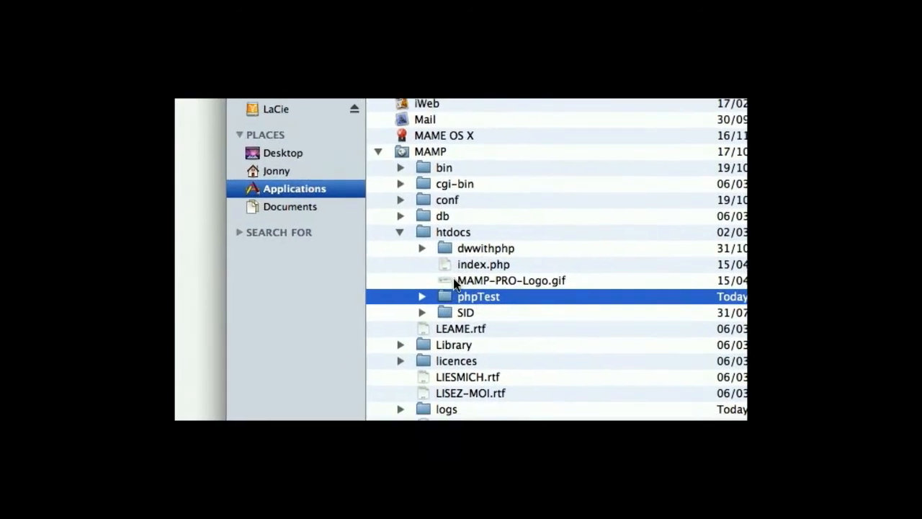
Step: Expand phpTest and open calculate.php so it loads in Dreamweaver
left_click(423, 296)
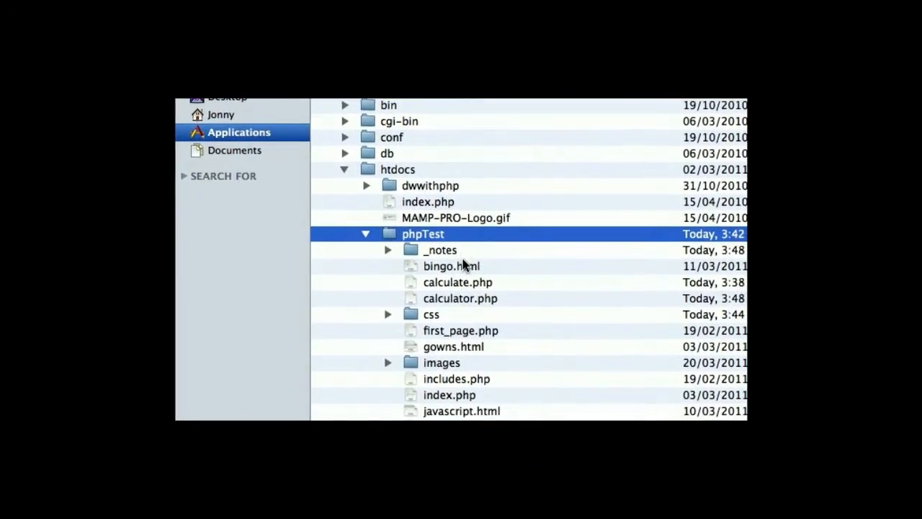
scroll("down", 3)
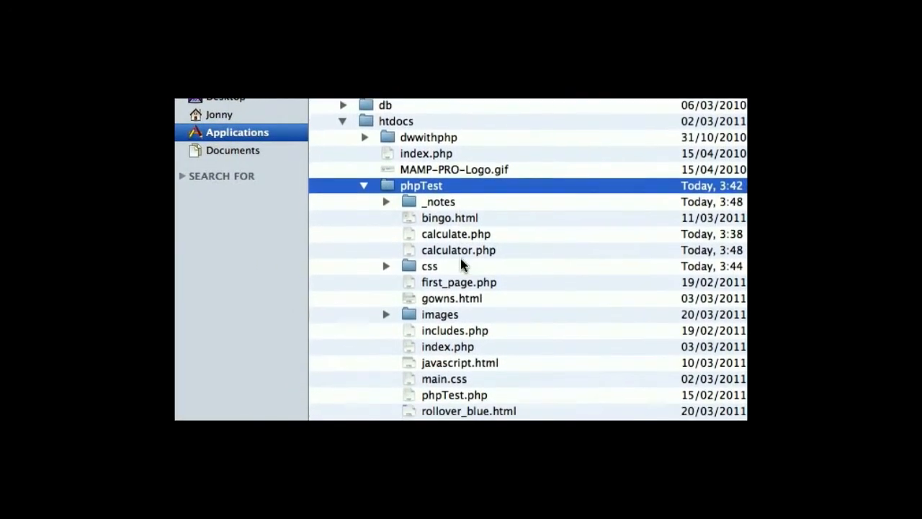
scroll("down", 3)
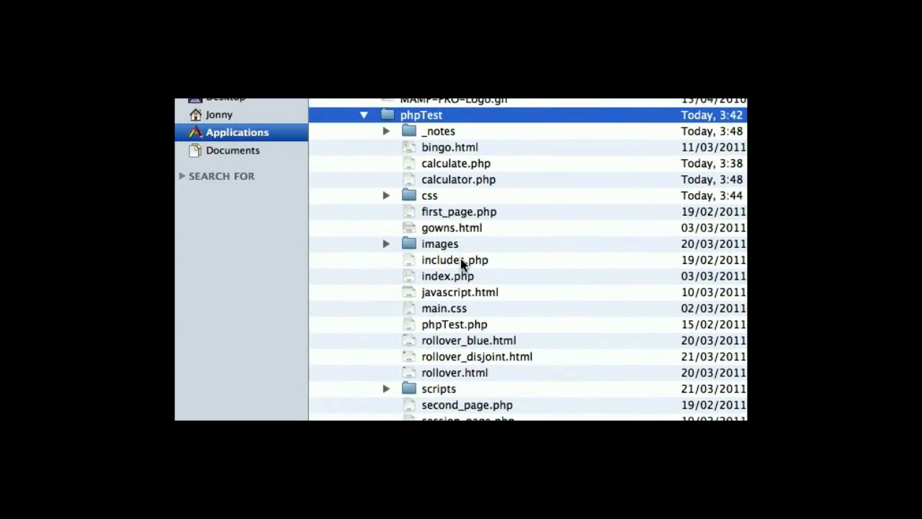
scroll("down", 3)
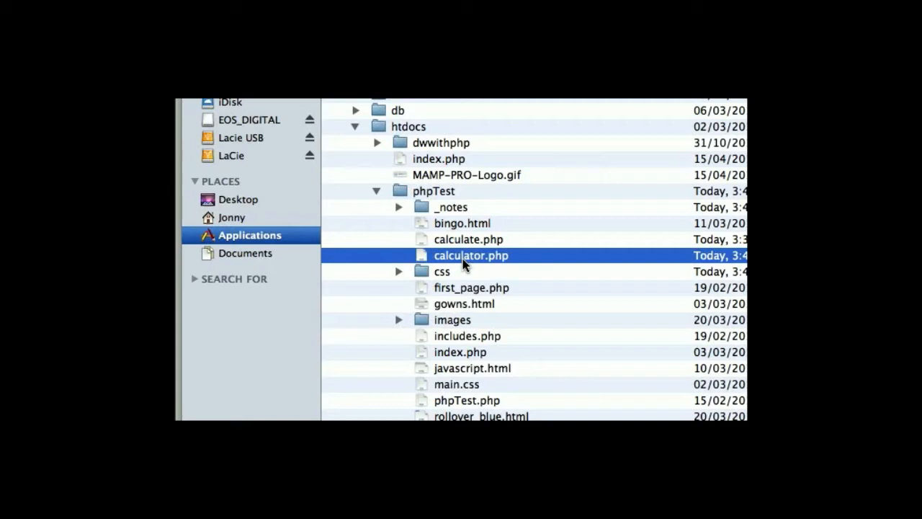
scroll("up", 3)
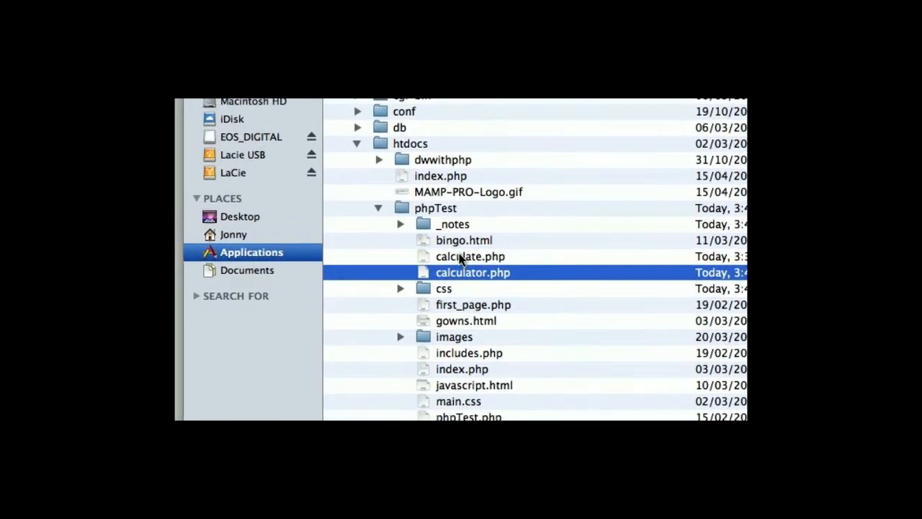
left_click(470, 257)
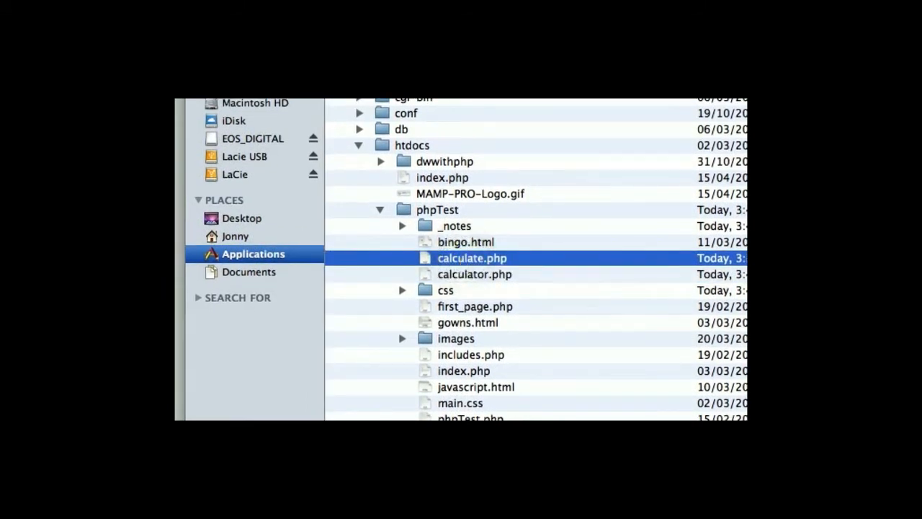
scroll("up", 3)
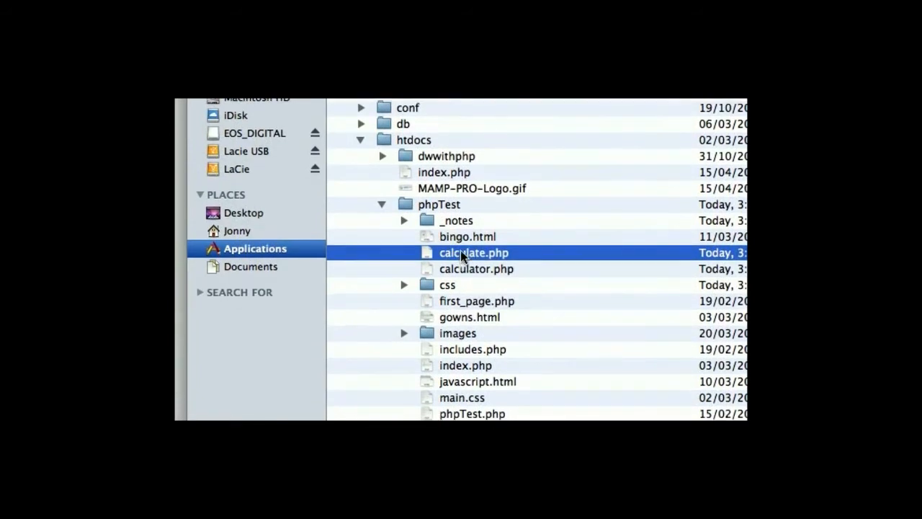
left_click(476, 268)
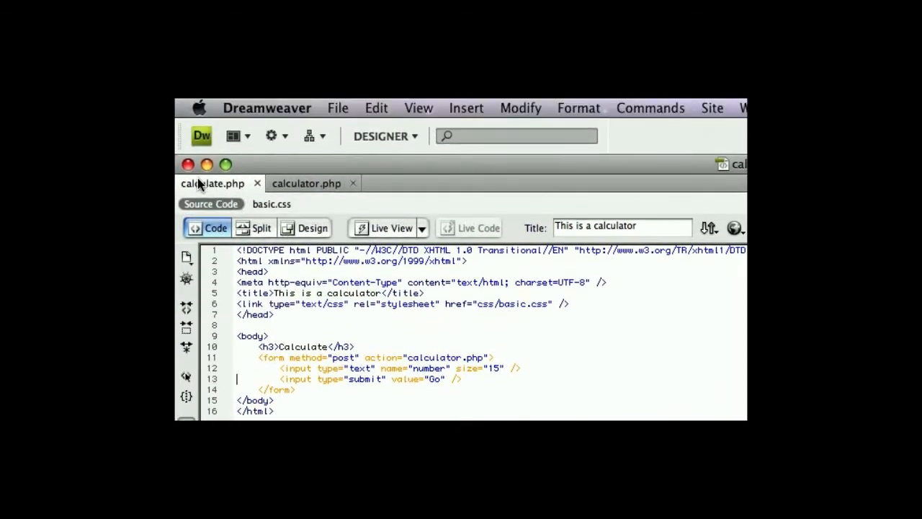
left_click(306, 182)
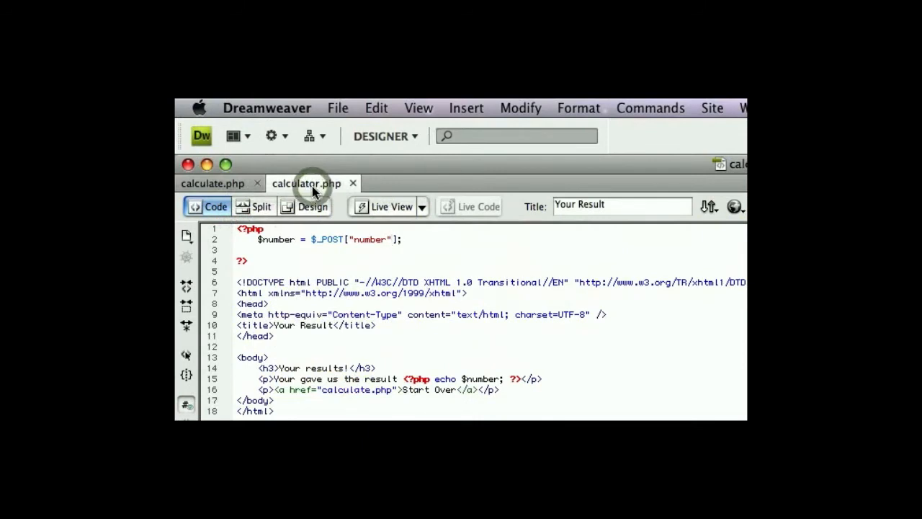
left_click(211, 182)
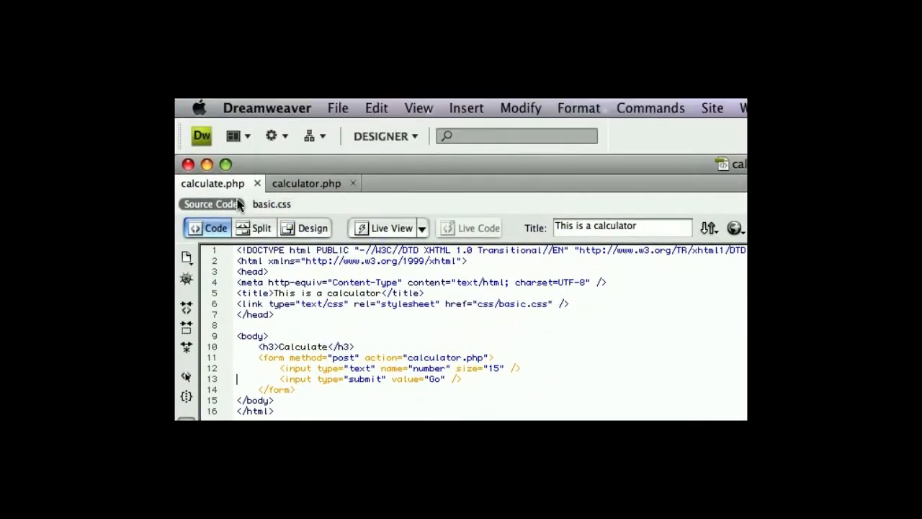
mouse_move(220, 186)
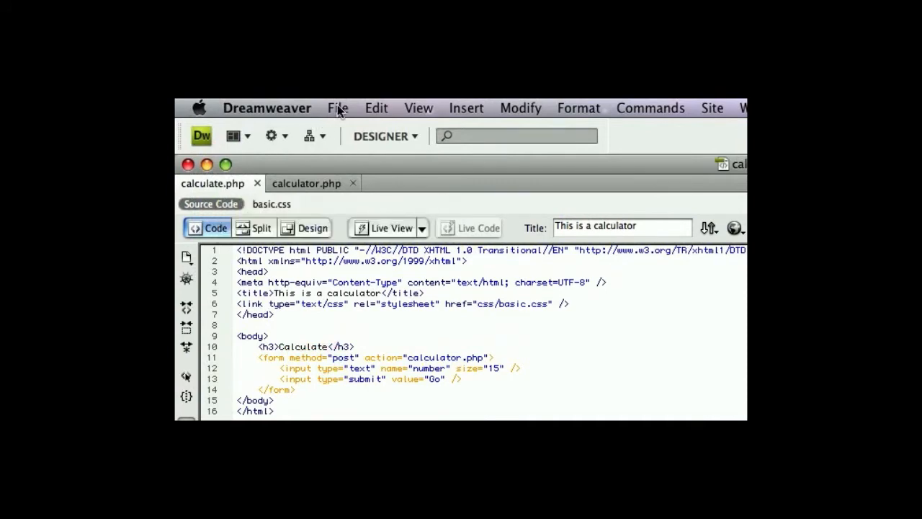
left_click(337, 107)
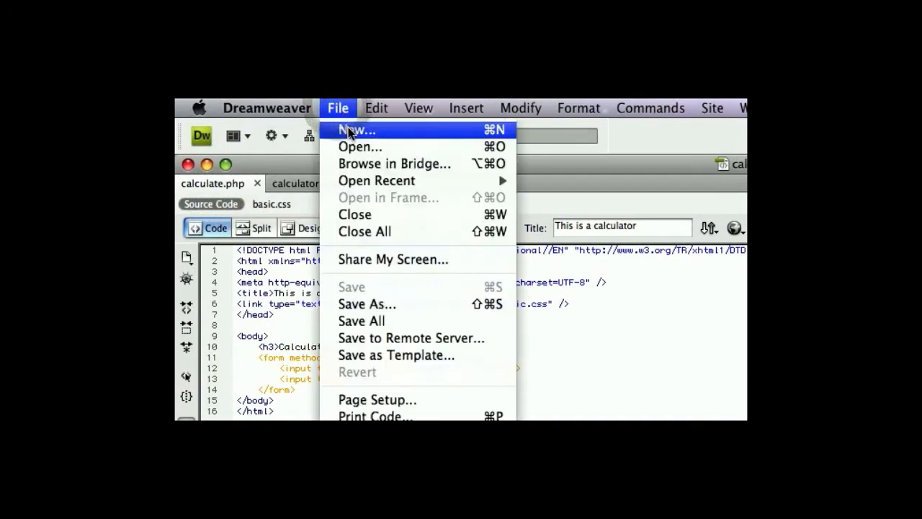
left_click(355, 130)
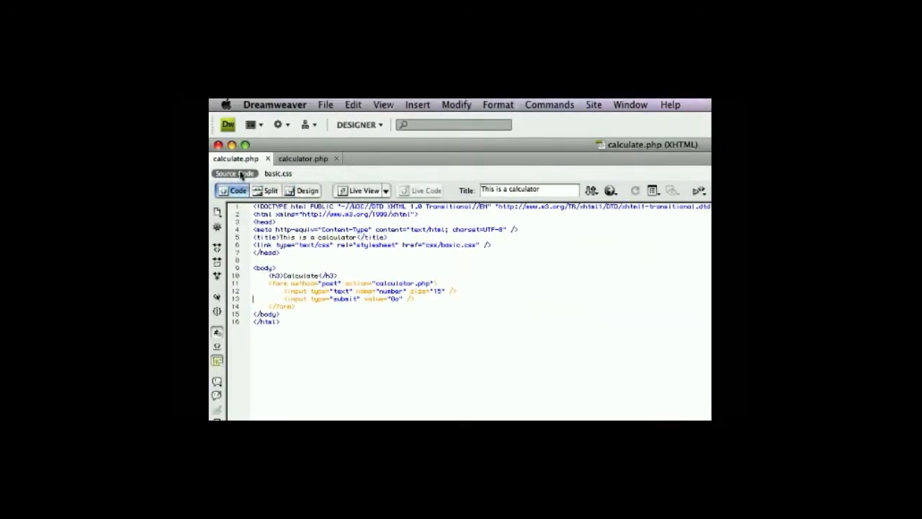
left_click(325, 104)
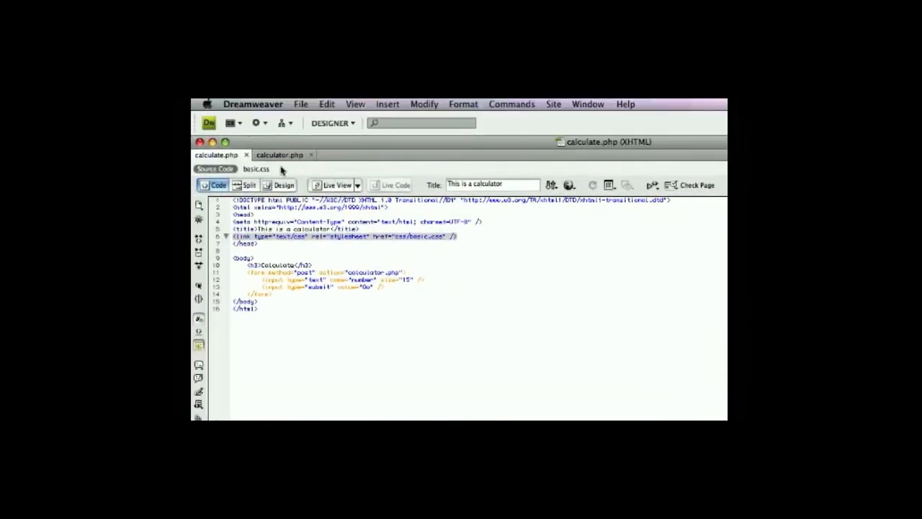
left_click(256, 169)
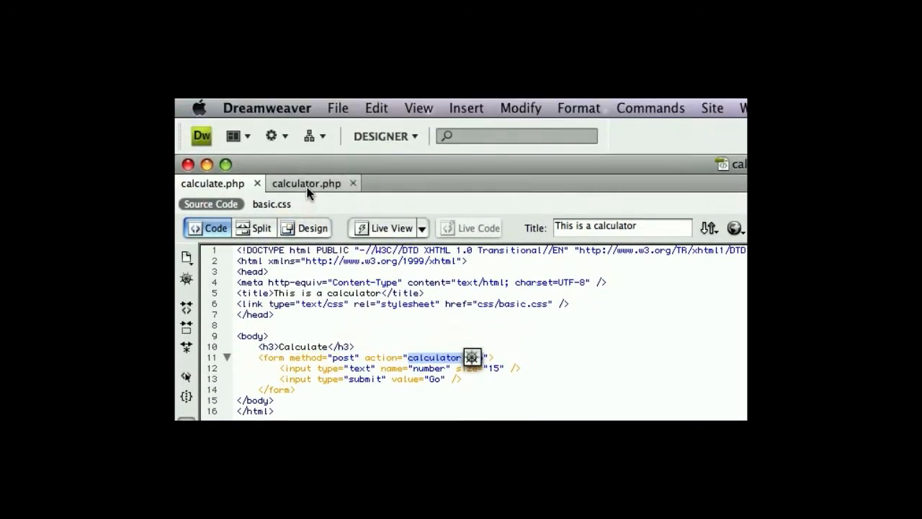
Step: Check calculator.php, then return to calculate.php rendered with its Calculate heading and Go button
left_click(306, 183)
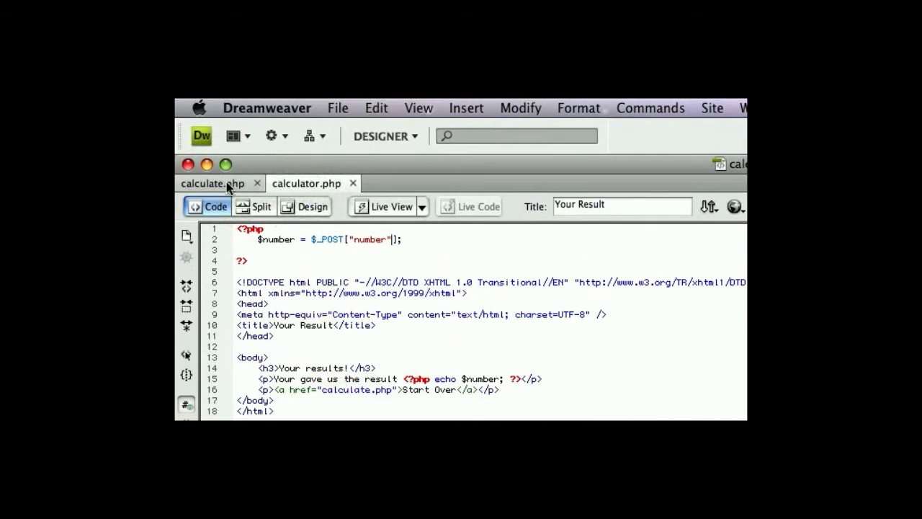
left_click(306, 183)
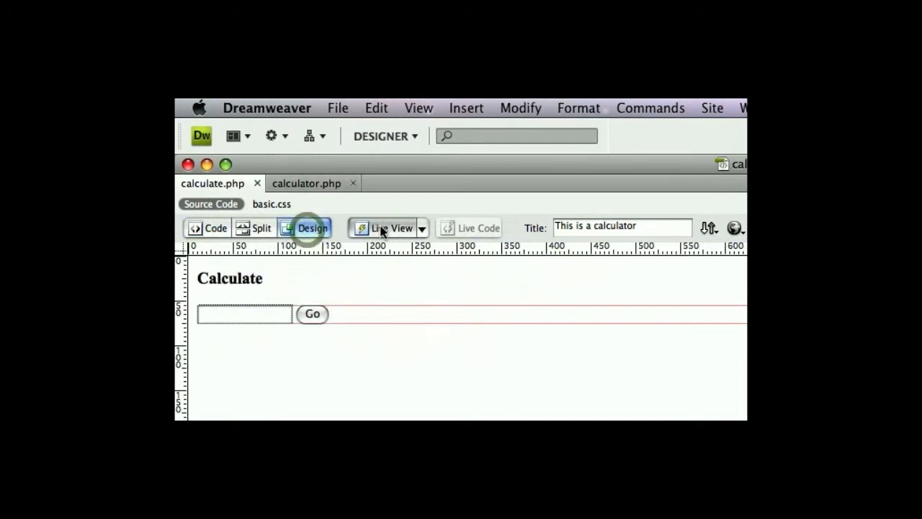
Step: Turn on Live View for calculate.php and show its Live Code
left_click(391, 228)
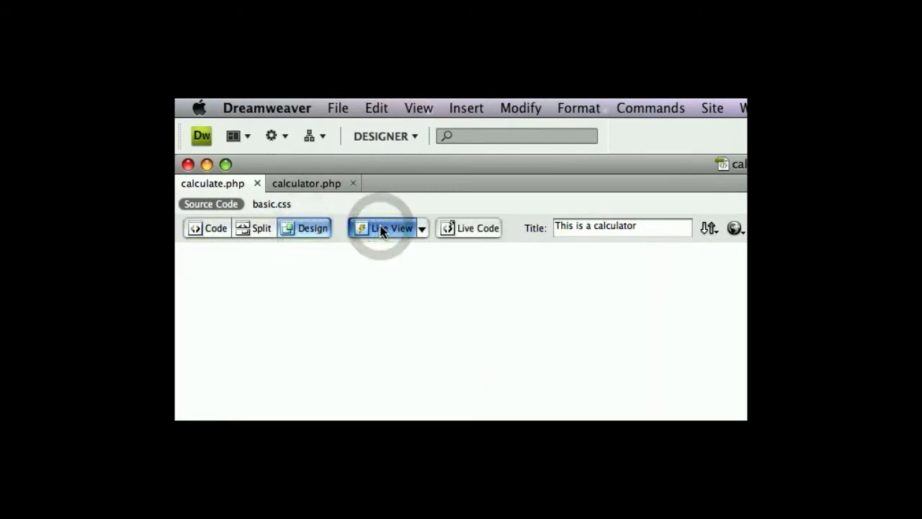
left_click(392, 227)
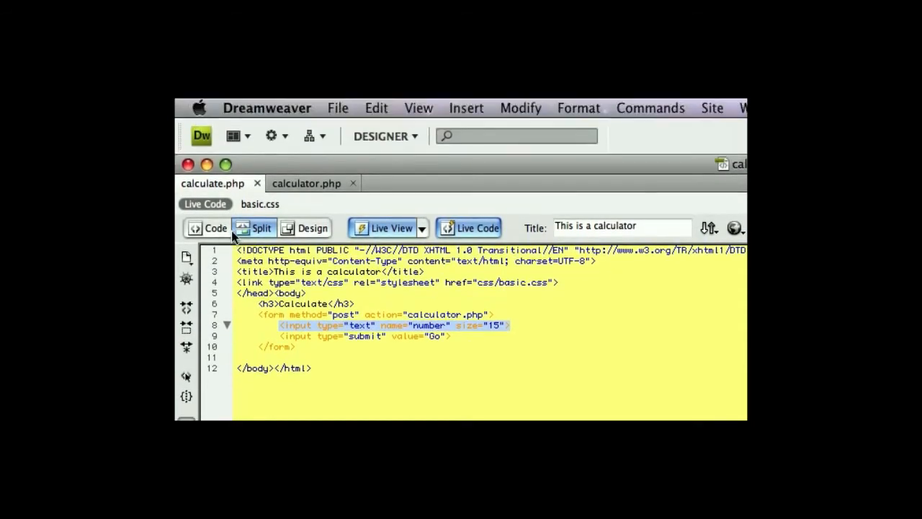
Step: Hide Live Code, enter 334 in the Calculate form and submit it with Go
left_click(391, 228)
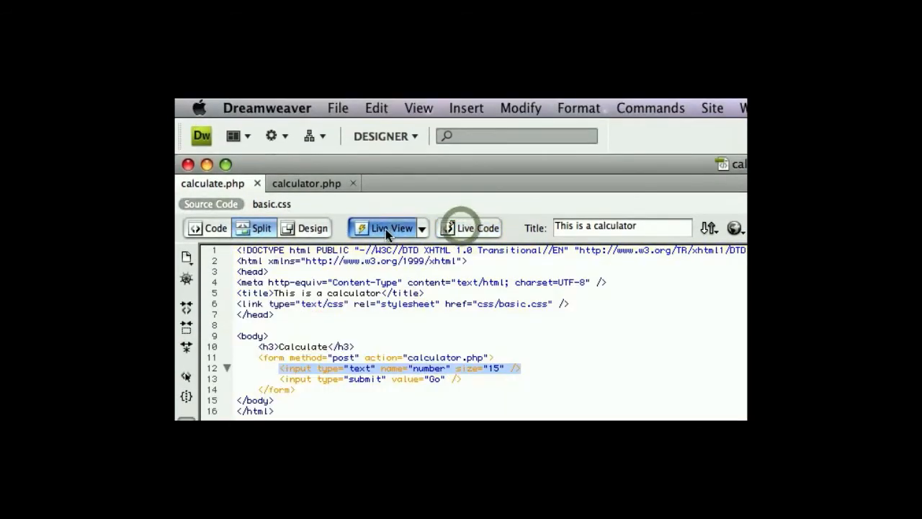
mouse_move(393, 229)
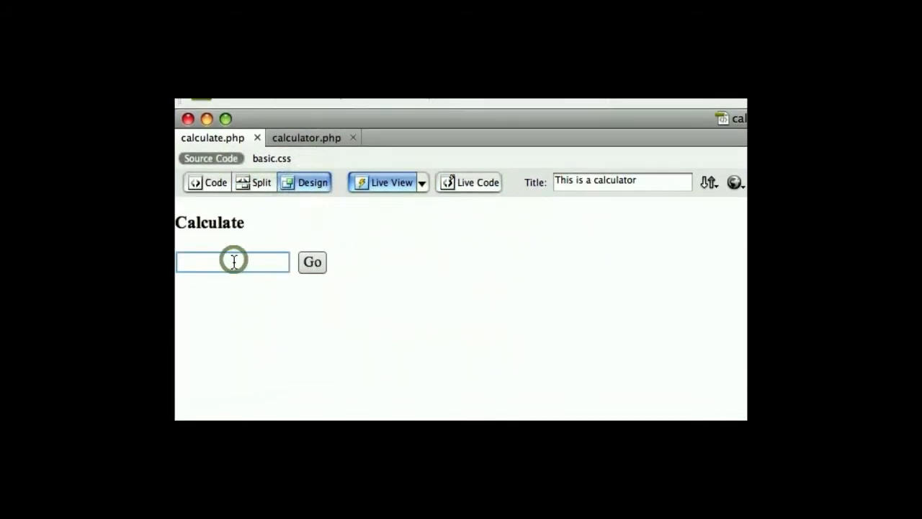
type("334")
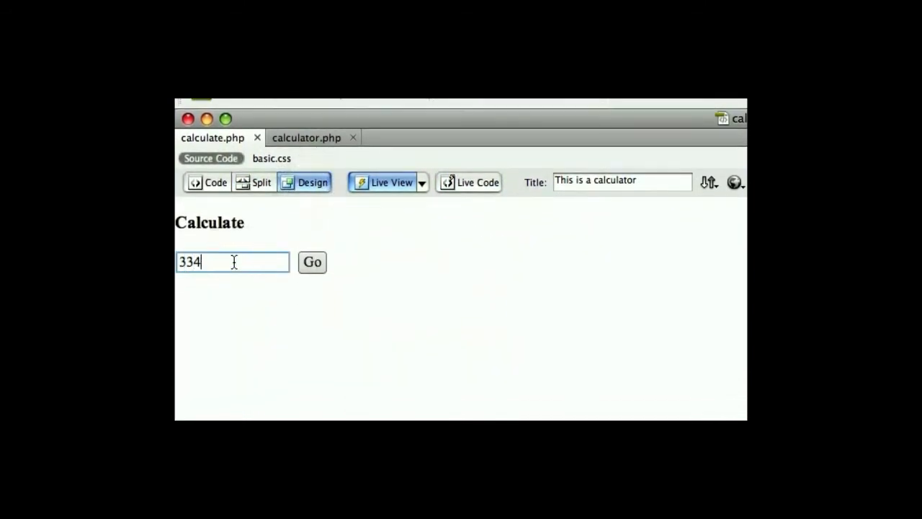
left_click(312, 261)
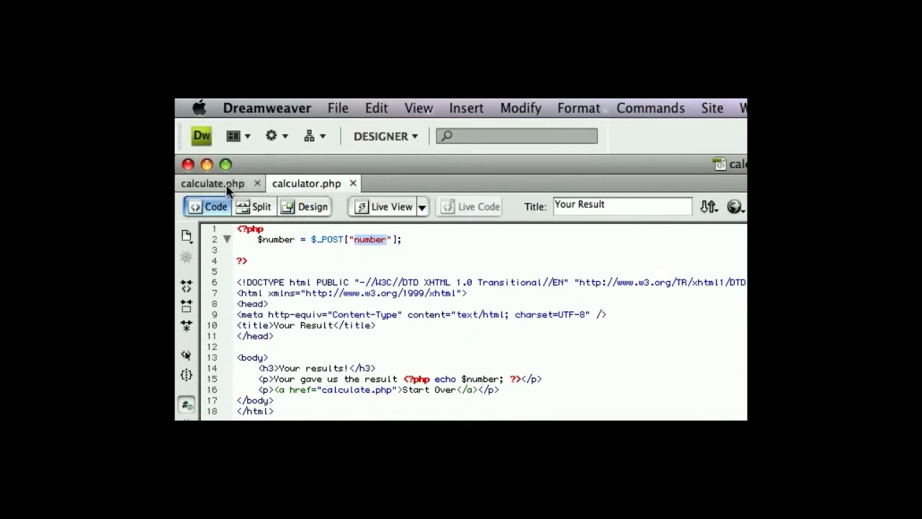
Step: Compare calculate.php's 'number' field name with the $number variable in calculator.php
left_click(312, 228)
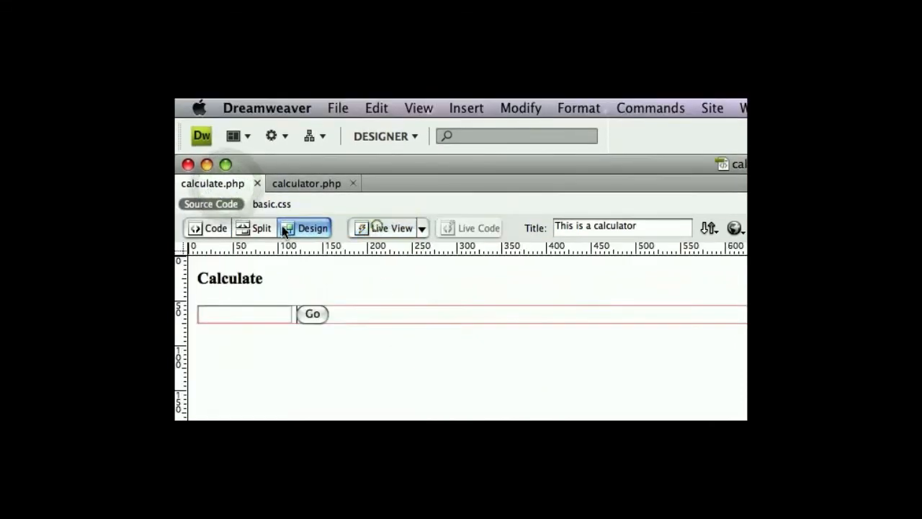
left_click(208, 228)
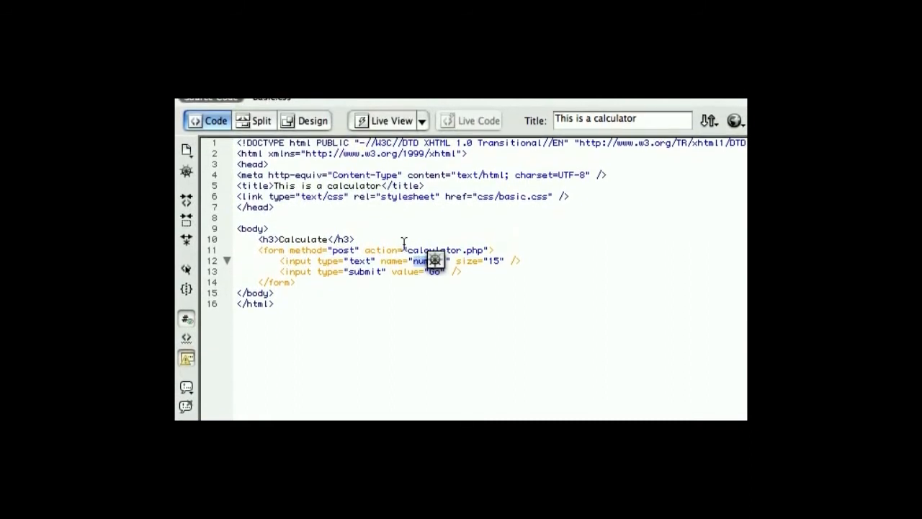
left_click(306, 183)
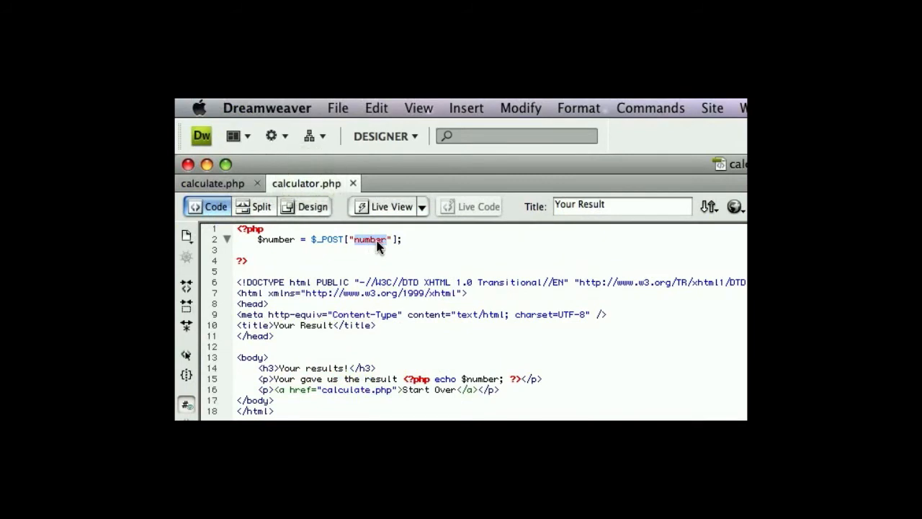
mouse_move(335, 242)
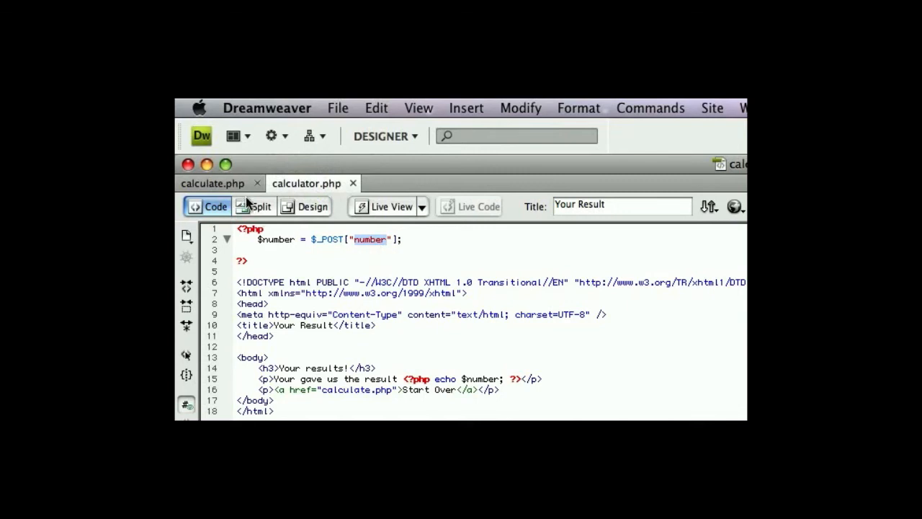
mouse_move(283, 251)
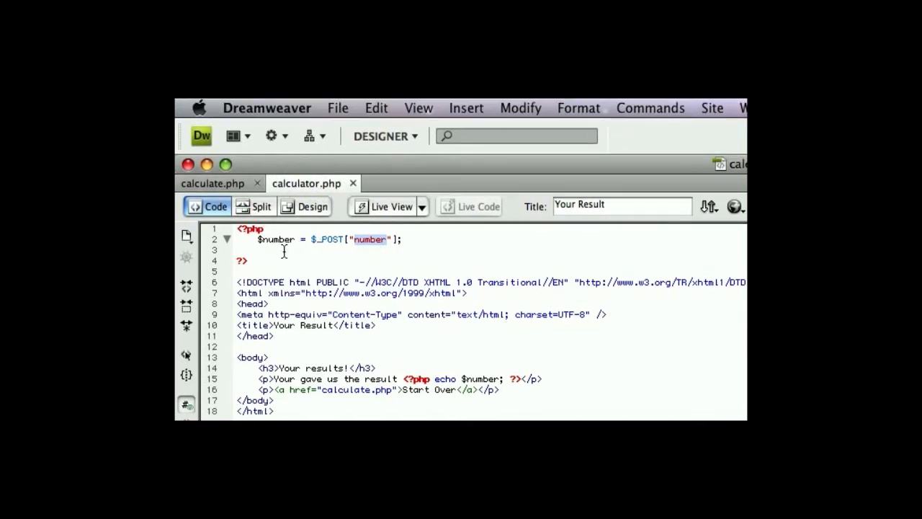
double_click(272, 239)
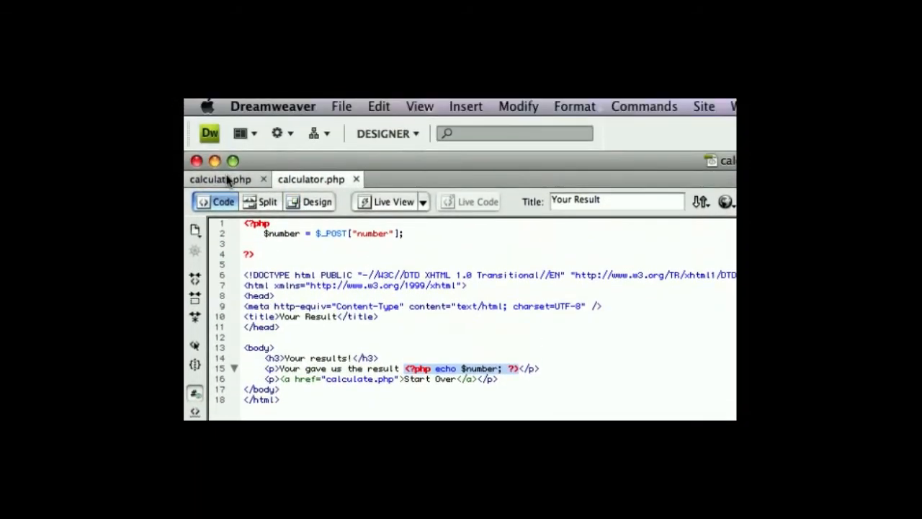
left_click(220, 178)
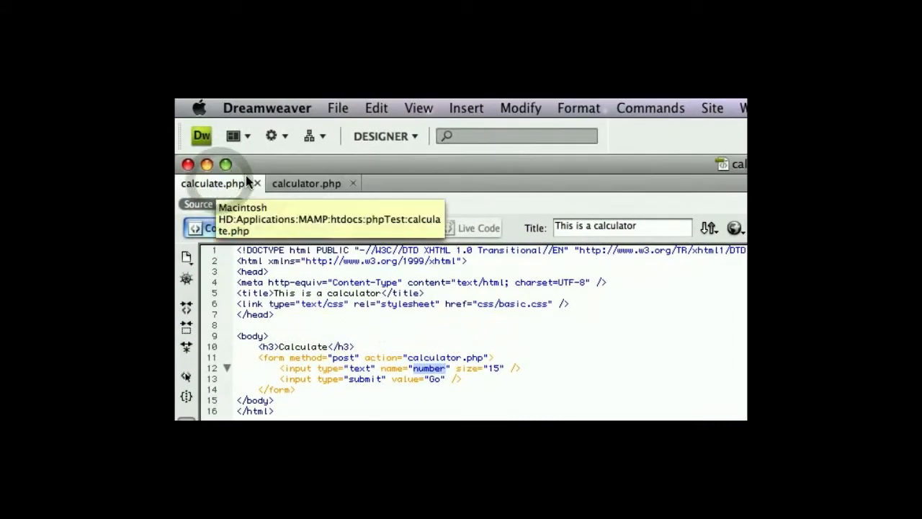
mouse_move(307, 183)
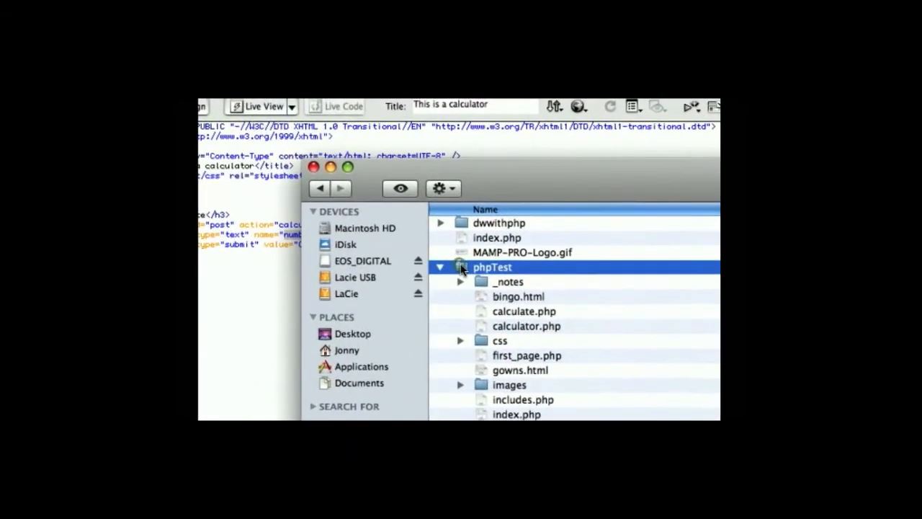
Step: Scroll through the phpTest files inside MAMP's htdocs in Finder
scroll("down", 3)
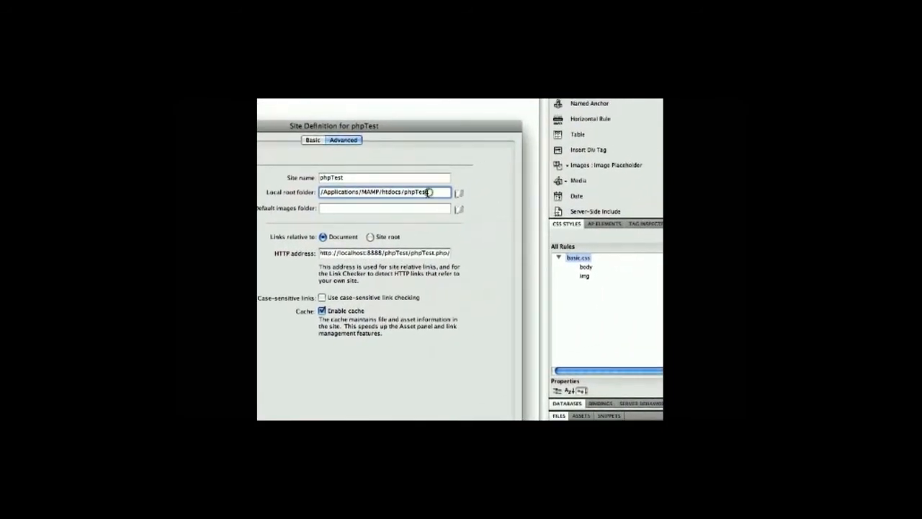
Step: Browse Macintosh HD > Applications > MAMP > htdocs and select phpTest for local root
left_click(458, 192)
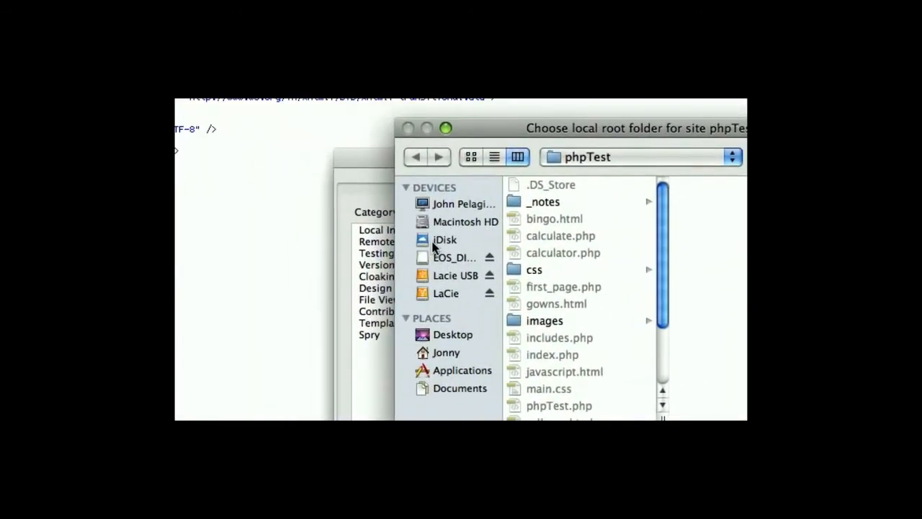
left_click(464, 221)
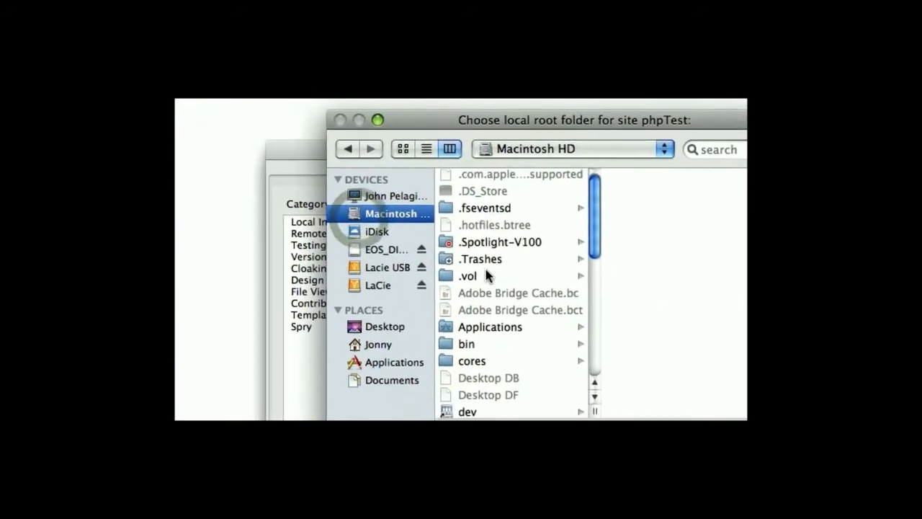
left_click(394, 362)
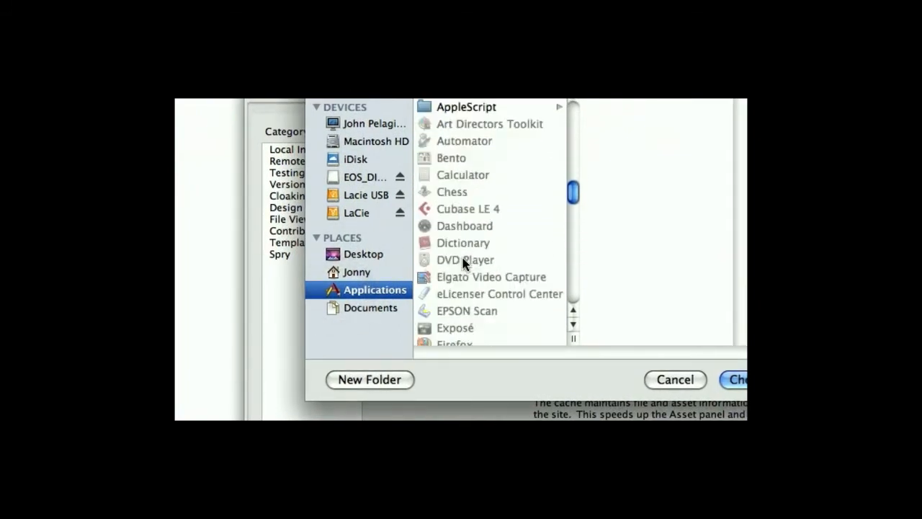
scroll("down", 3)
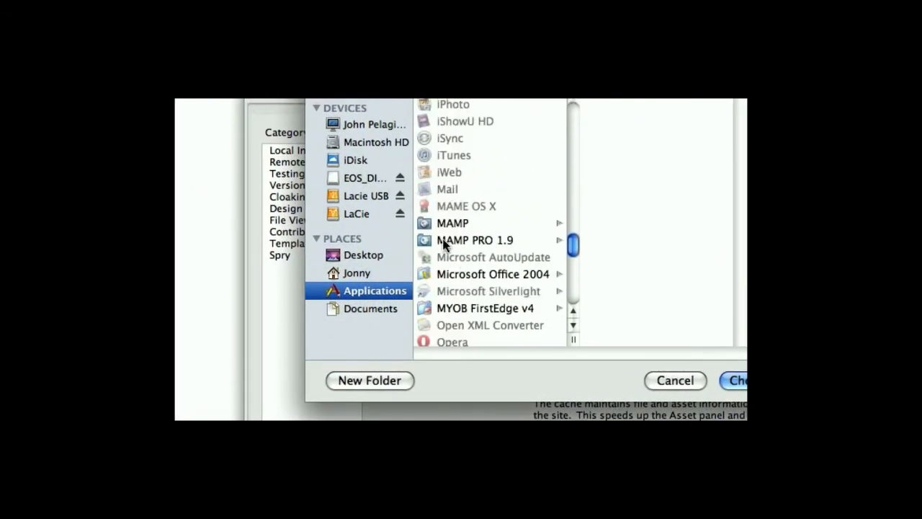
left_click(453, 223)
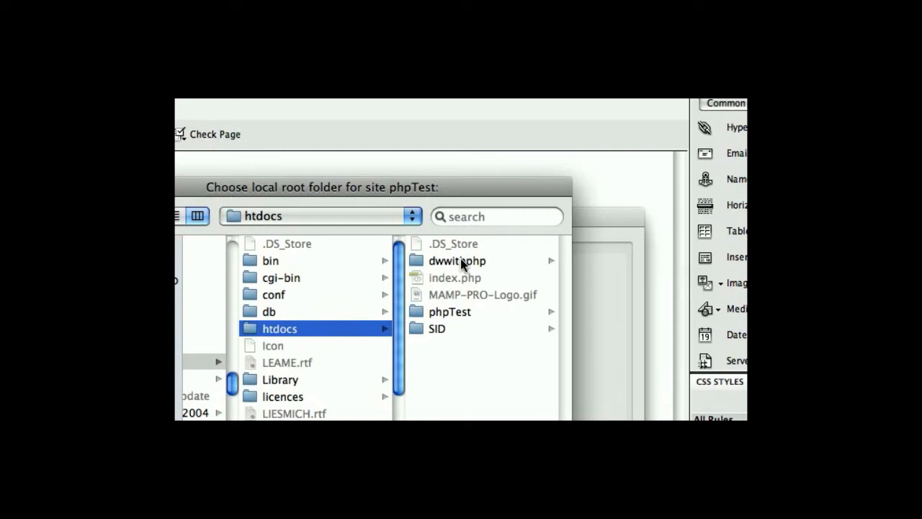
mouse_move(450, 279)
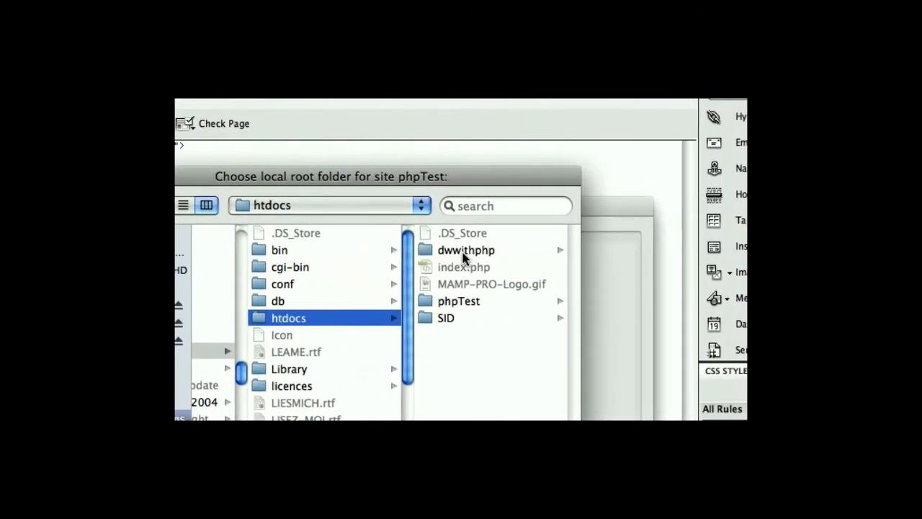
left_click(466, 250)
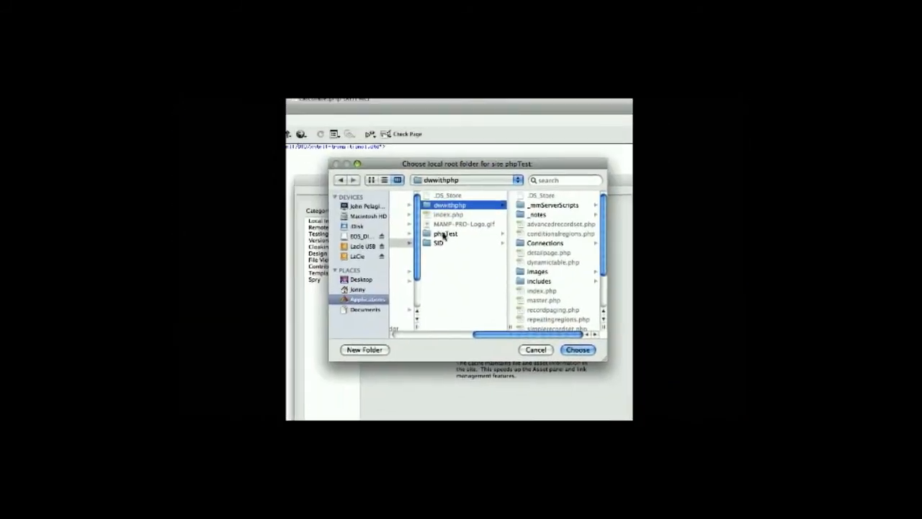
left_click(444, 233)
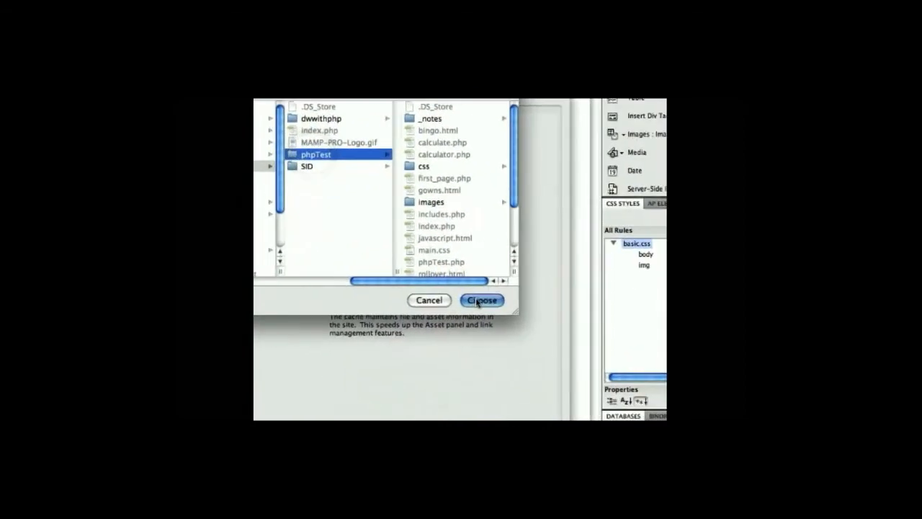
Step: Confirm phpTest as local root and open the default images folder chooser
left_click(481, 299)
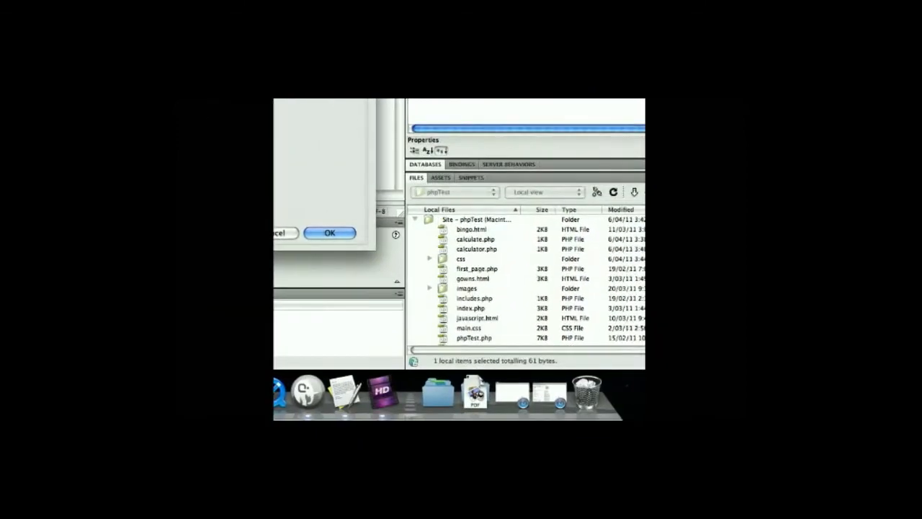
left_click(329, 233)
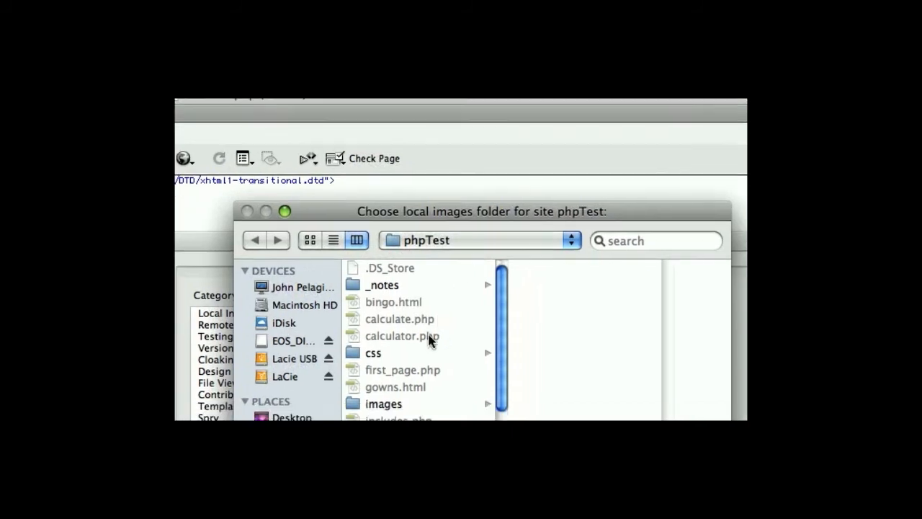
Step: Choose phpTest/images as the site's default images folder
left_click(383, 403)
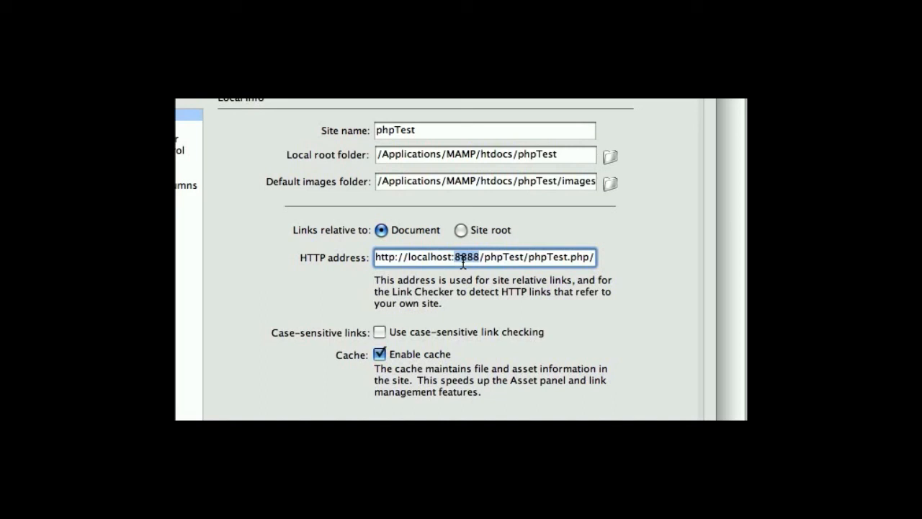
Step: Delete 8888 from the HTTP address, leaving localhost:/phpTest/phpTest.php/
key("Backspace")
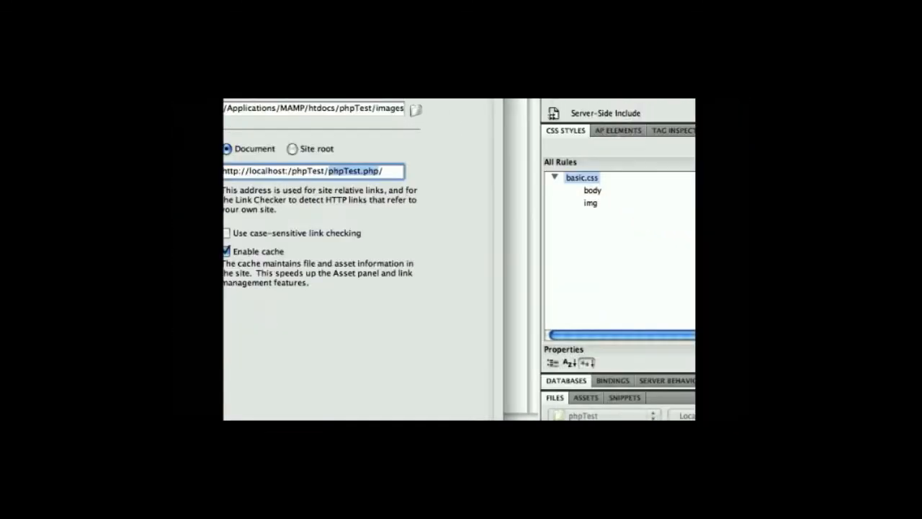
left_click(279, 183)
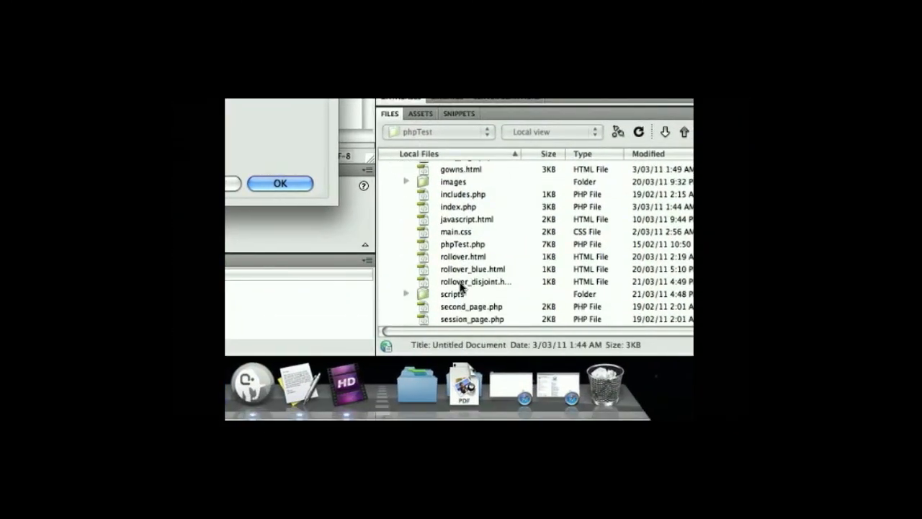
left_click(476, 281)
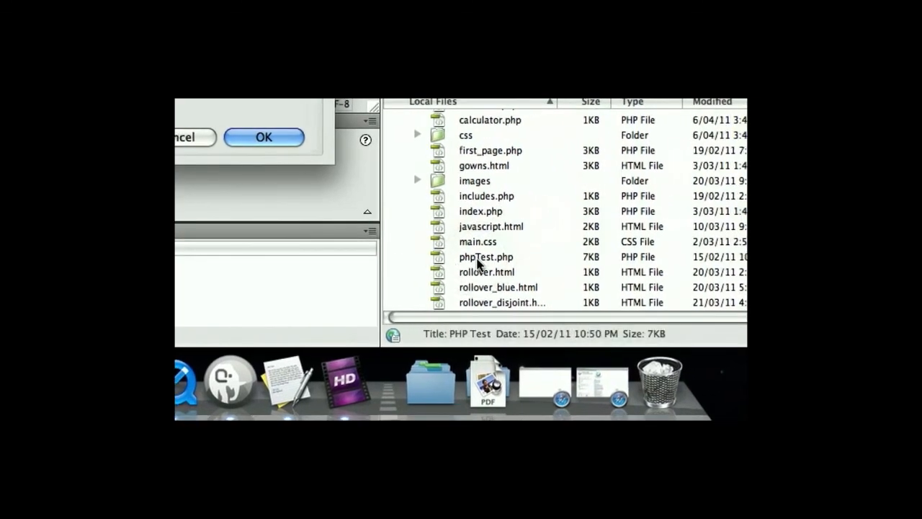
left_click(263, 137)
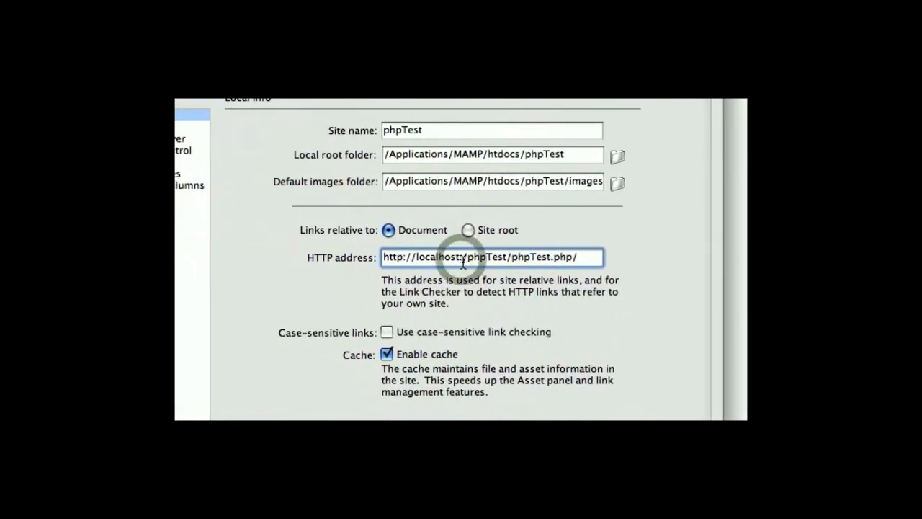
Step: Restore :8888 after localhost in the HTTP address and accept the site definition
type(":8888")
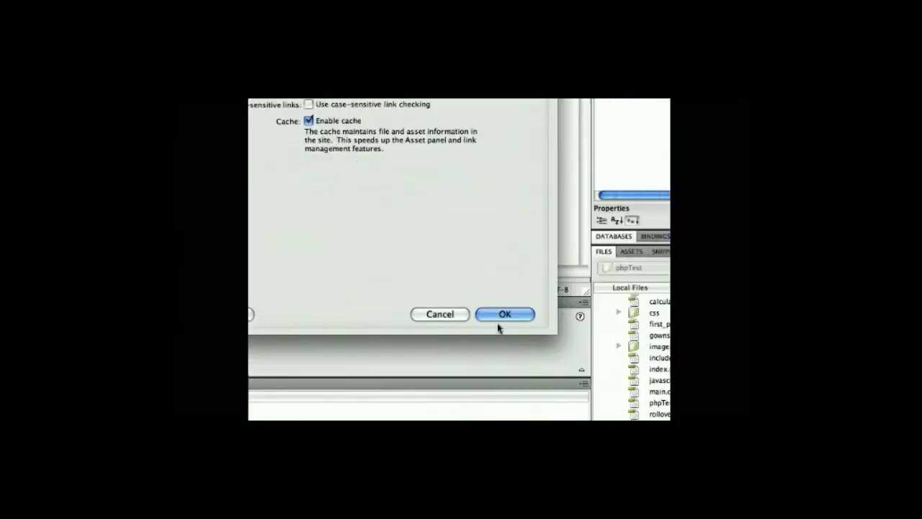
left_click(505, 314)
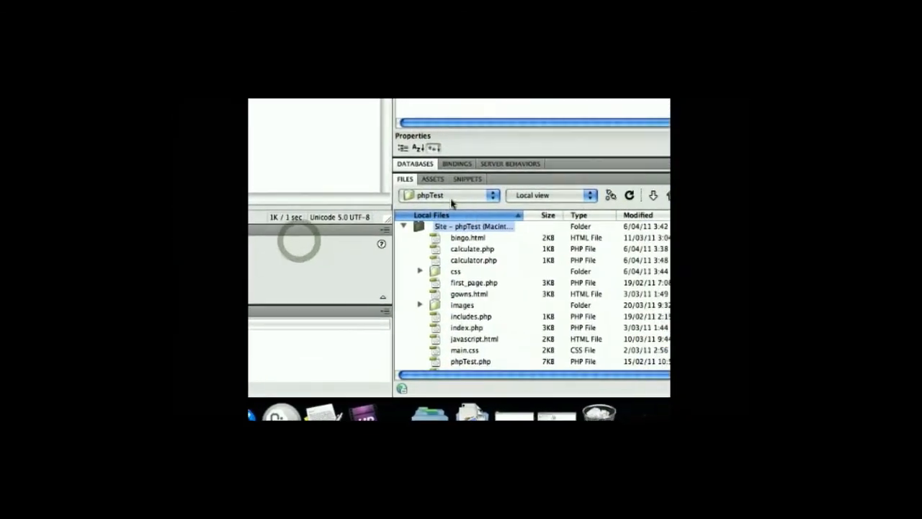